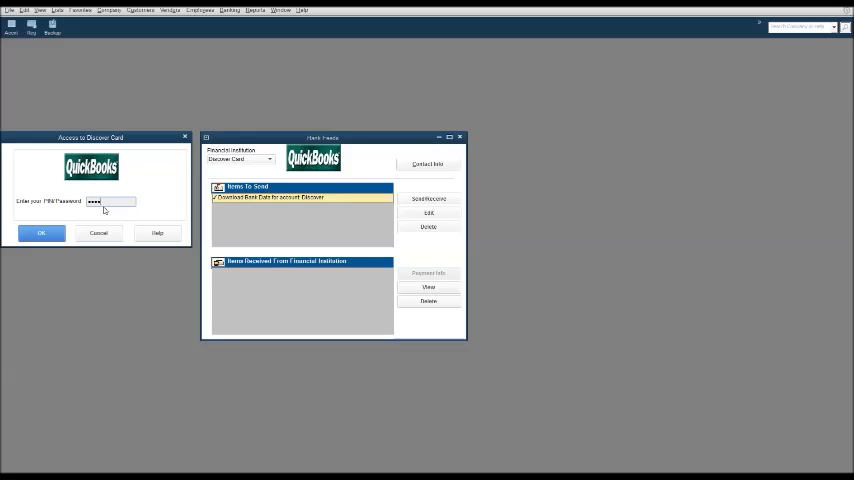
Enter the Discover Card PIN and confirm the access prompt
type("••")
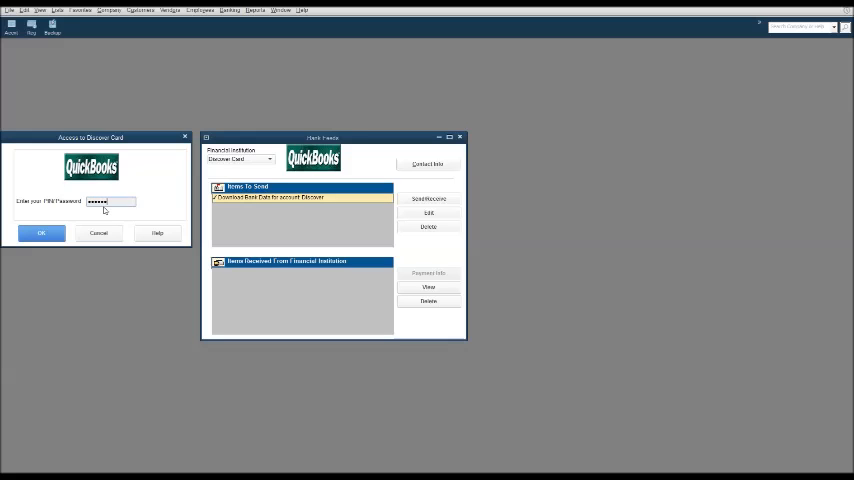
left_click(41, 232)
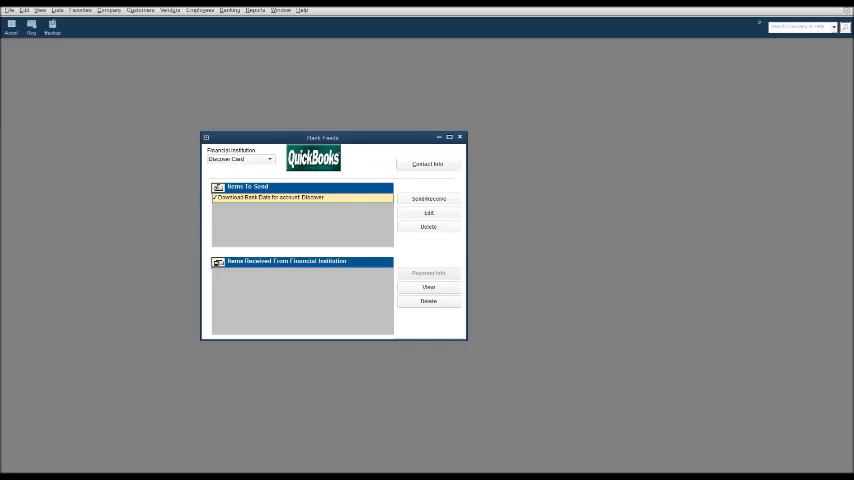
Download the Discover bank data and dismiss the Online Transmission Summary
left_click(428, 198)
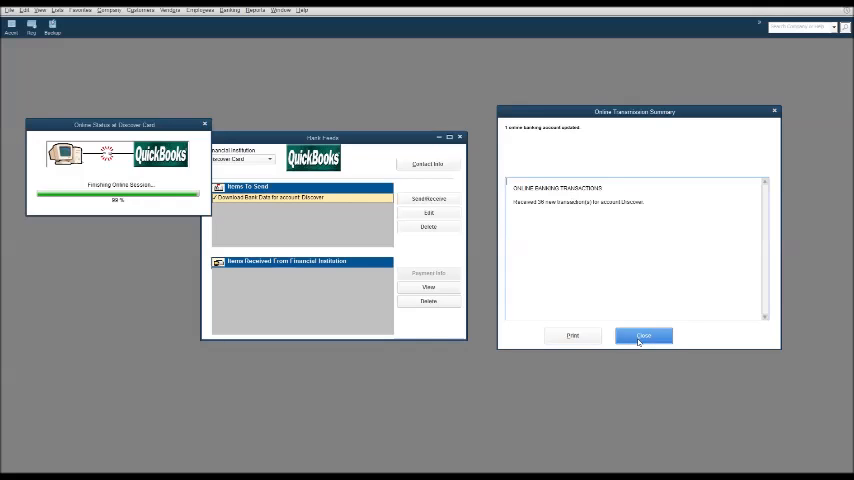
left_click(643, 335)
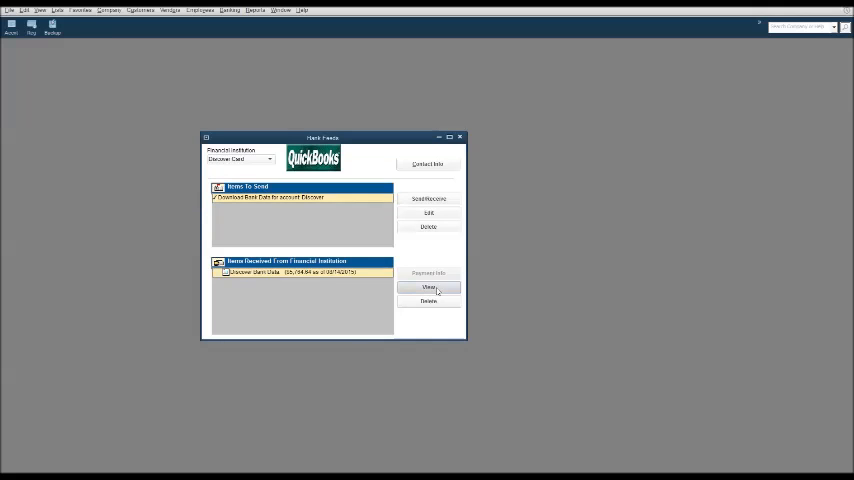
View the Discover bank data and list its seven recognized-payee transactions with Add Multiple
left_click(428, 287)
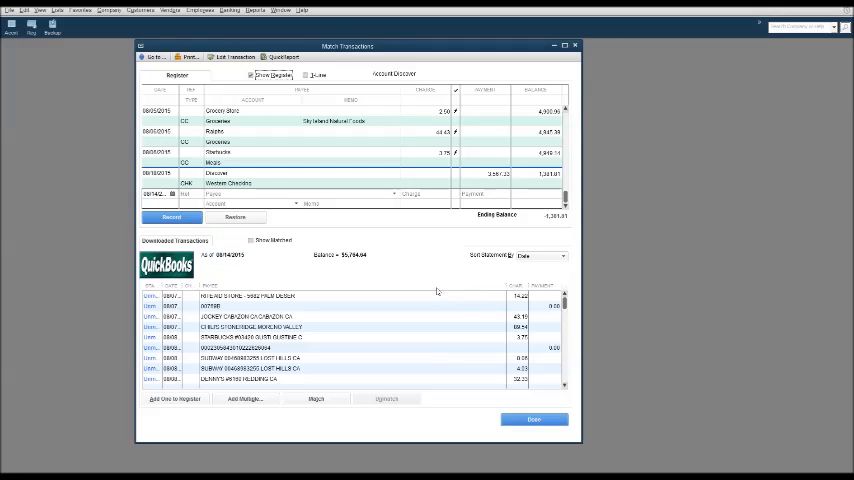
left_click(244, 392)
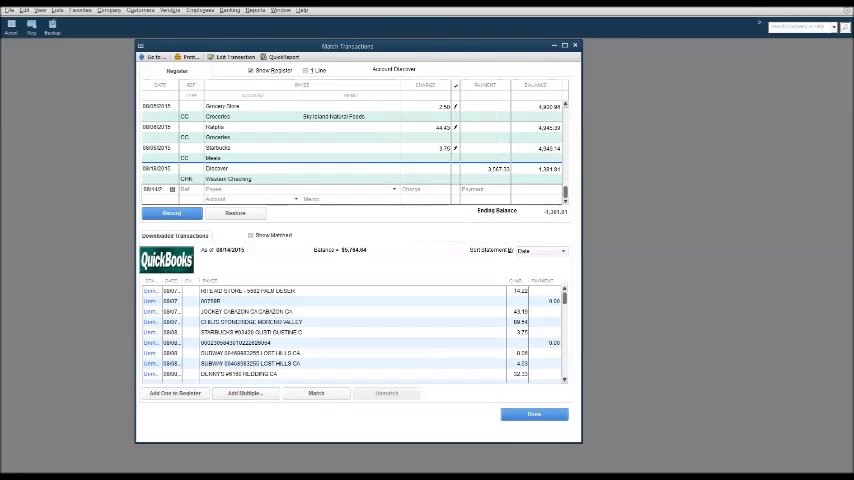
left_click(244, 392)
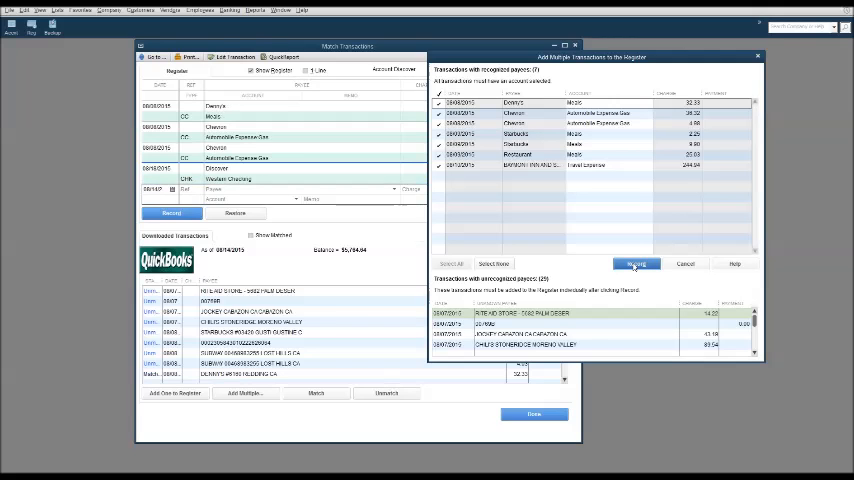
Record the seven recognized transactions and alias the Rite Aid download to payee Rite Aid
left_click(636, 264)
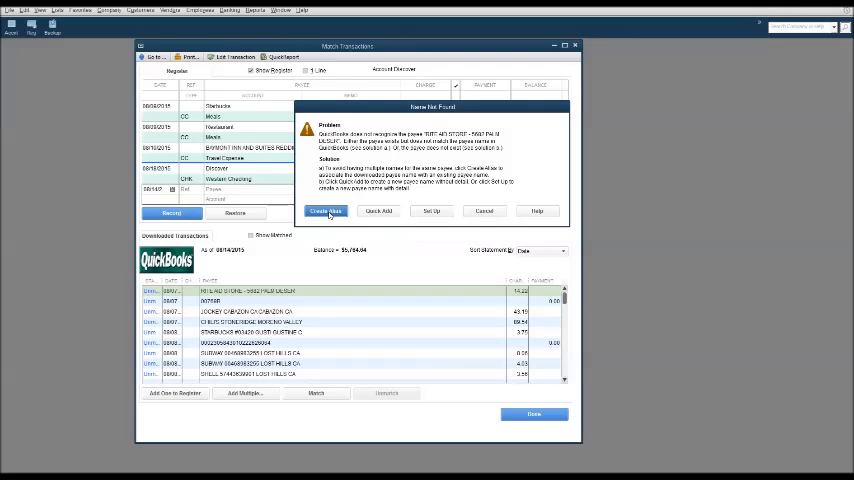
left_click(325, 211)
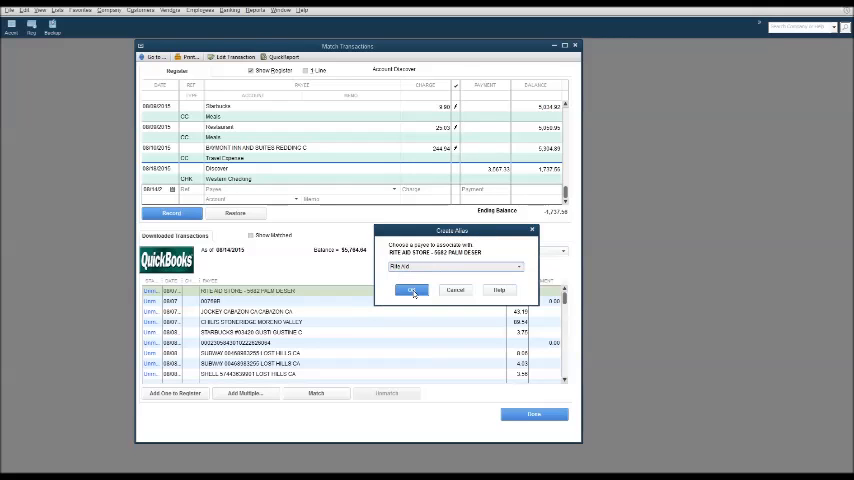
left_click(412, 290)
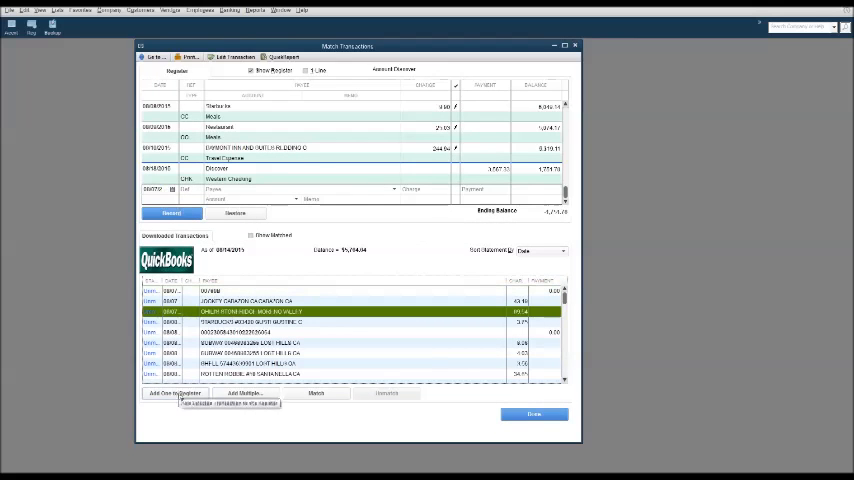
Draft the 89.54 Chili's charge: payee Restaurant, account Meals, memo Chili's Moreno Valley
left_click(174, 392)
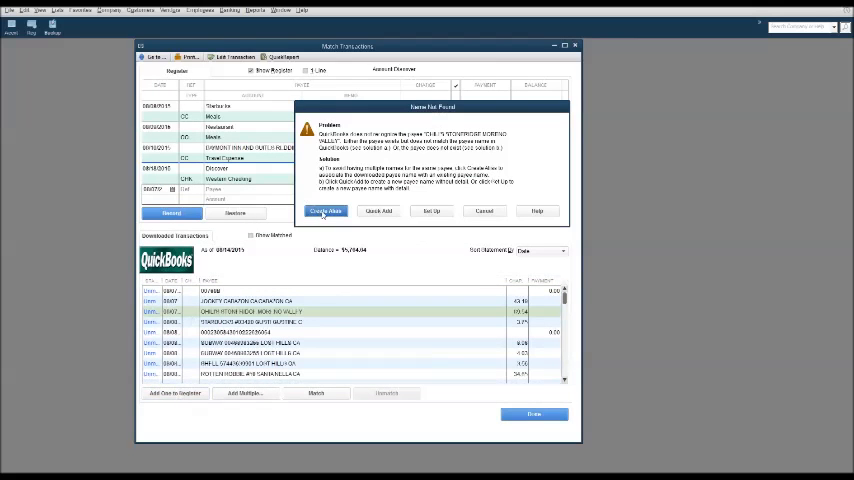
left_click(326, 211)
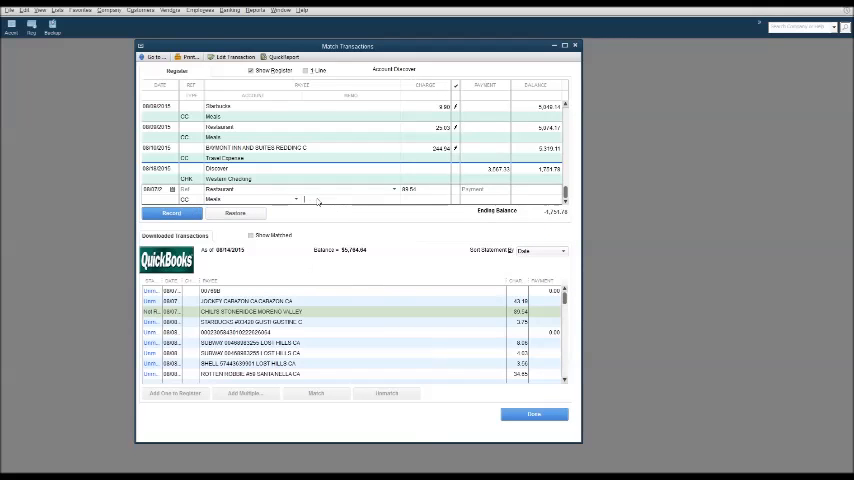
type("Chk")
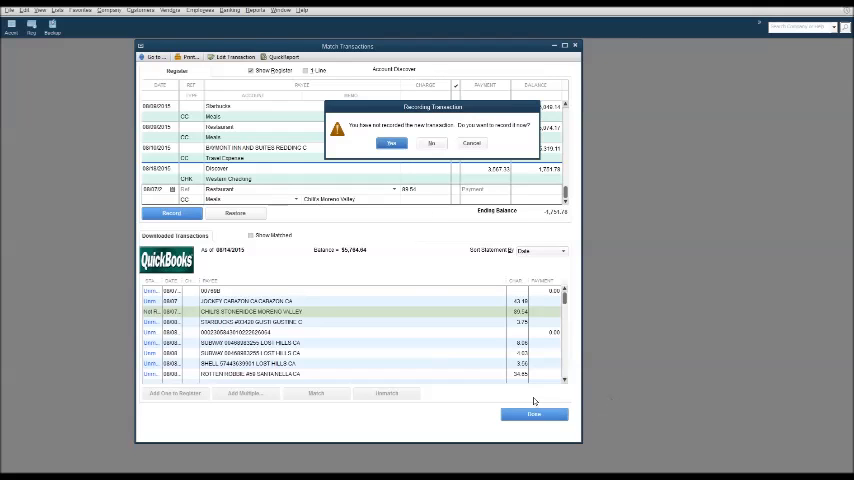
Record the Chili's charge and exit matching despite unmatched transactions remaining
left_click(391, 143)
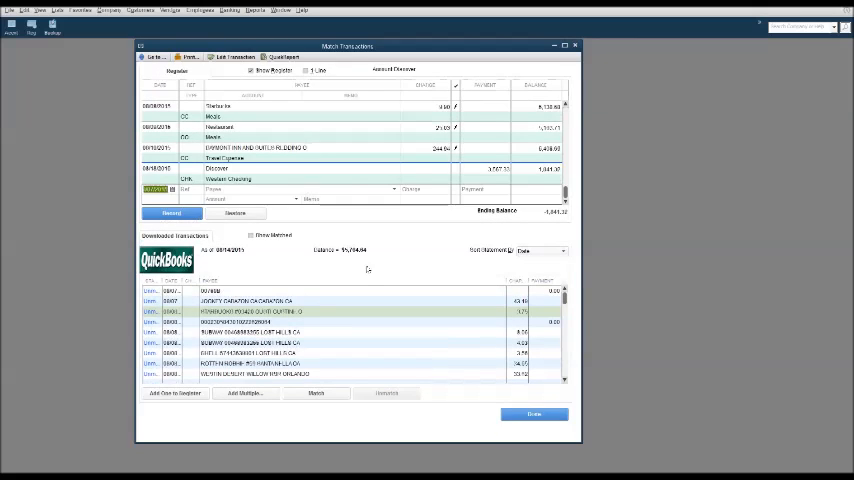
left_click(534, 414)
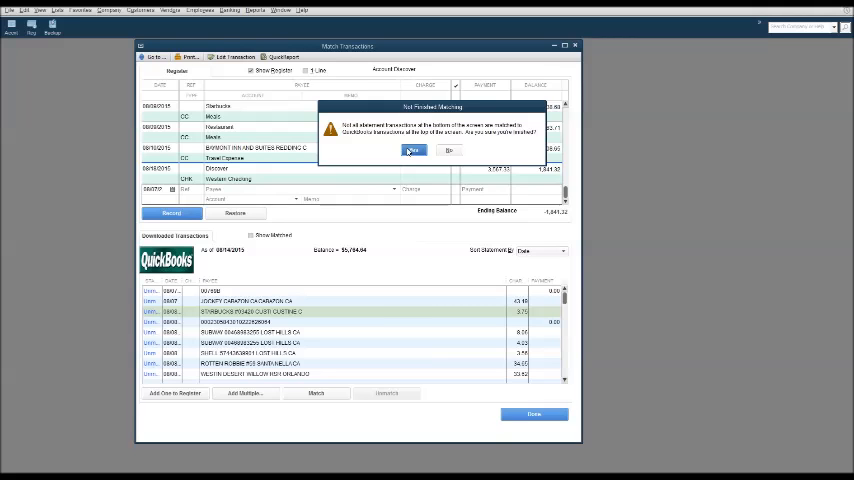
left_click(413, 150)
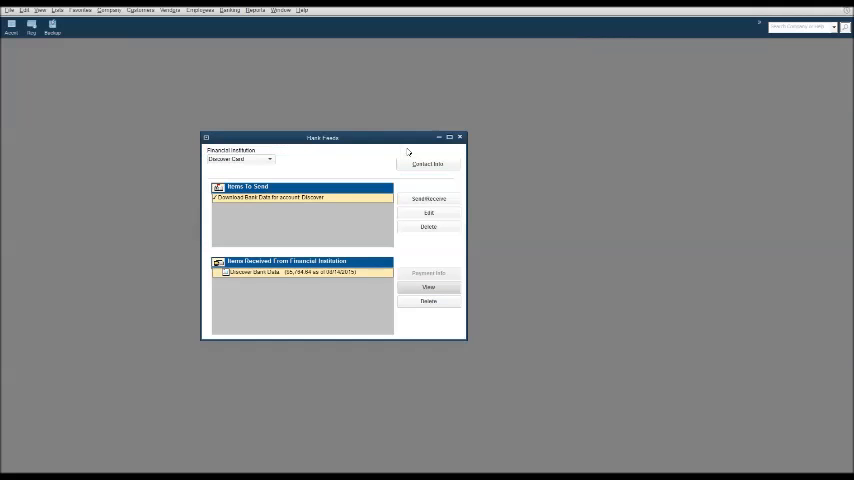